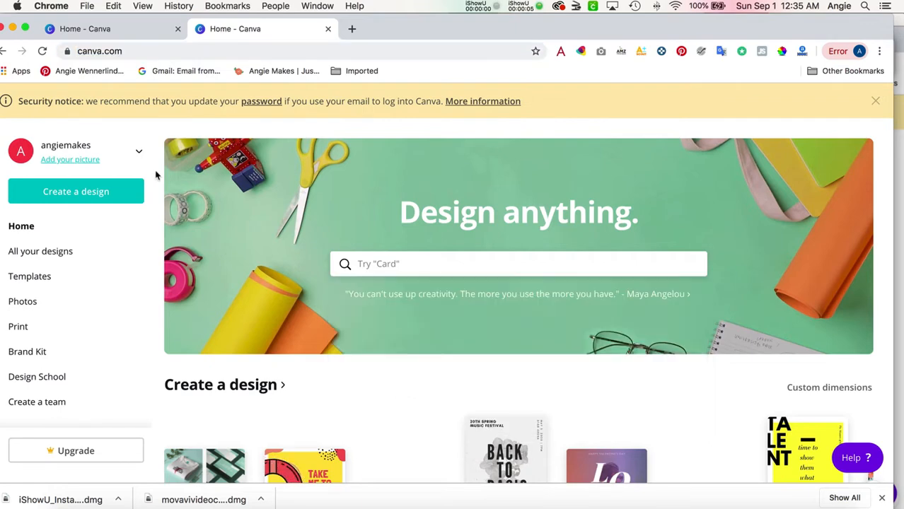
pyautogui.moveTo(132, 195)
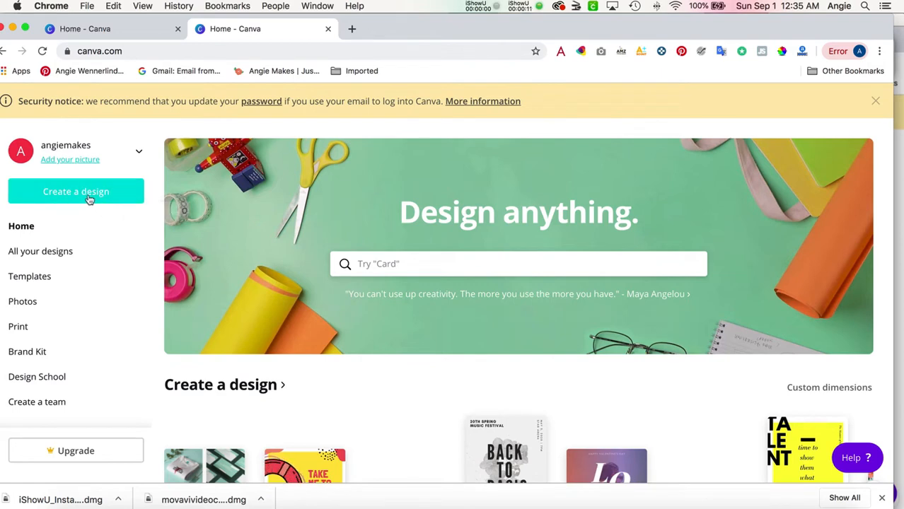
# - Create a new custom design sized 12 × 12 inches
pyautogui.click(76, 191)
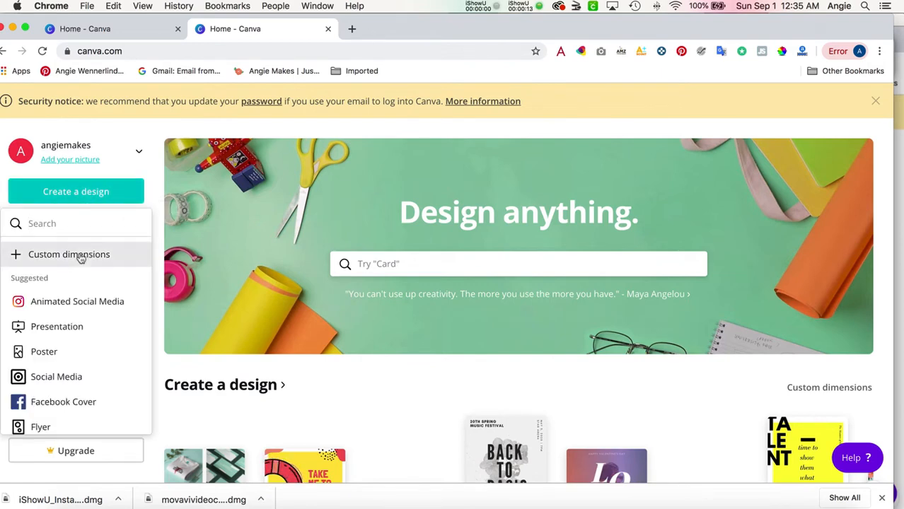
pyautogui.click(67, 255)
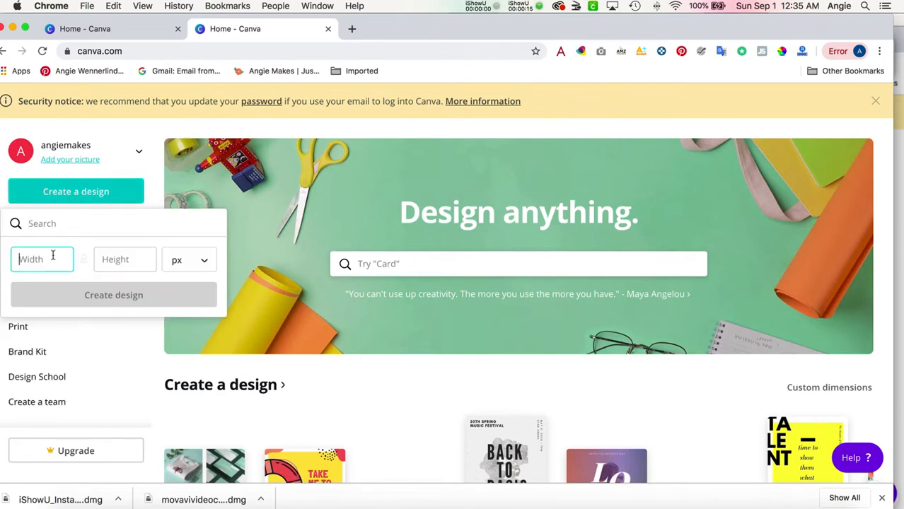
pyautogui.write('12')
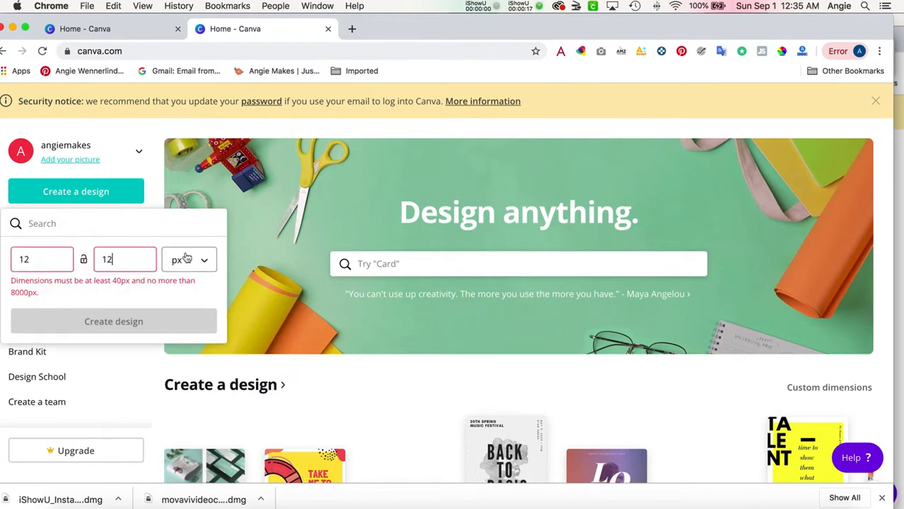
pyautogui.click(189, 259)
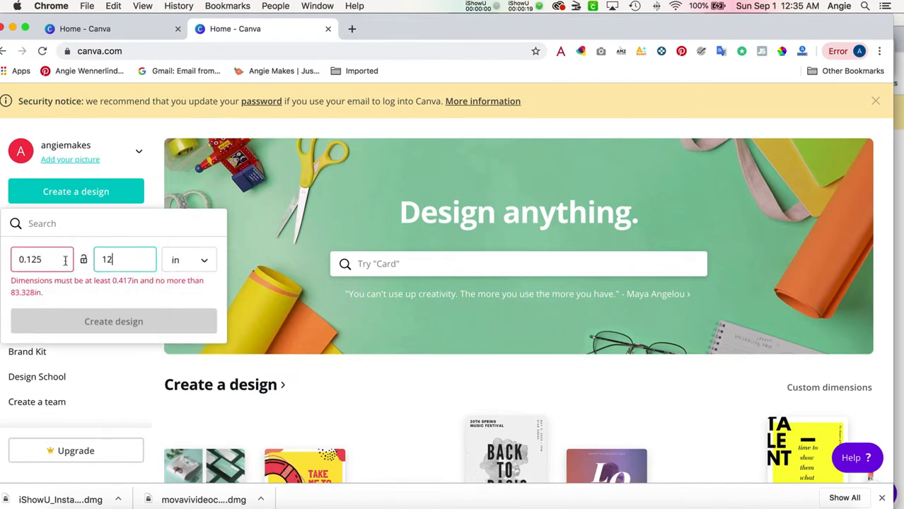
pyautogui.click(113, 321)
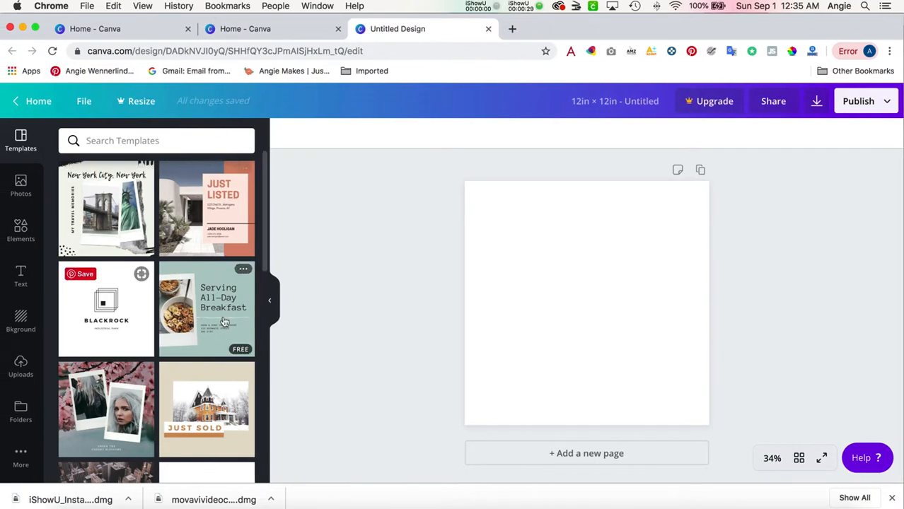
pyautogui.click(206, 308)
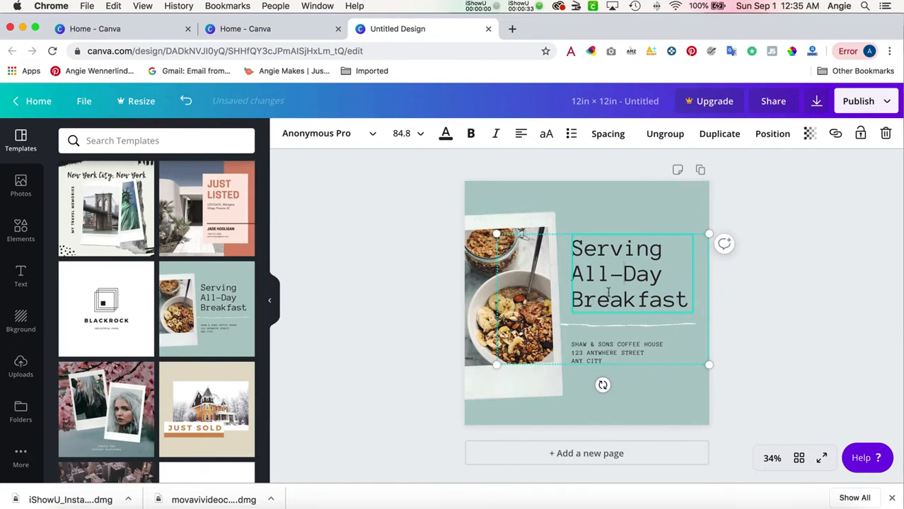
pyautogui.moveTo(185, 100)
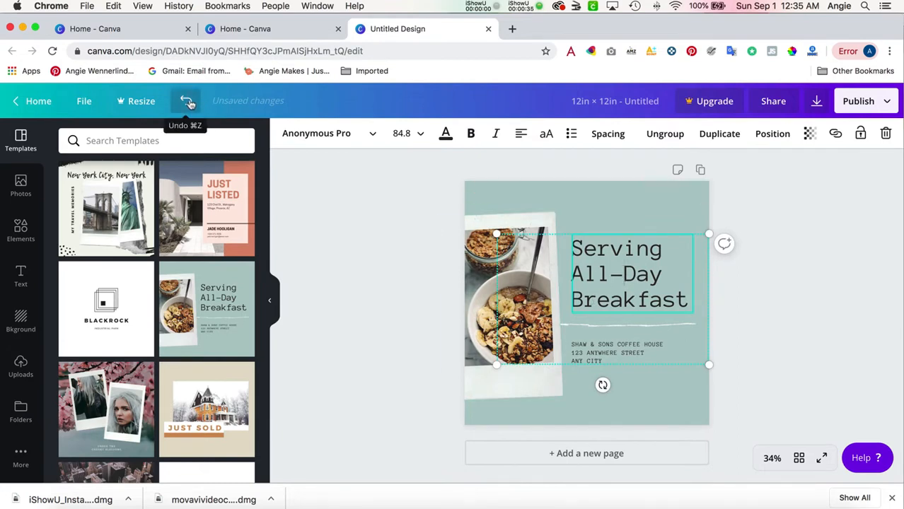
pyautogui.click(187, 100)
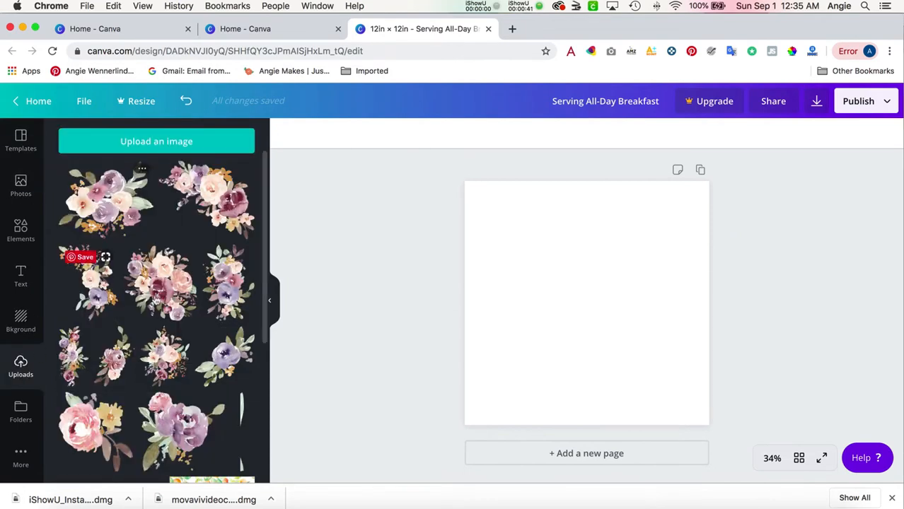
# - Add the peach watercolor swash and place a shrunken purple bouquet at its upper right
pyautogui.scroll(-3)
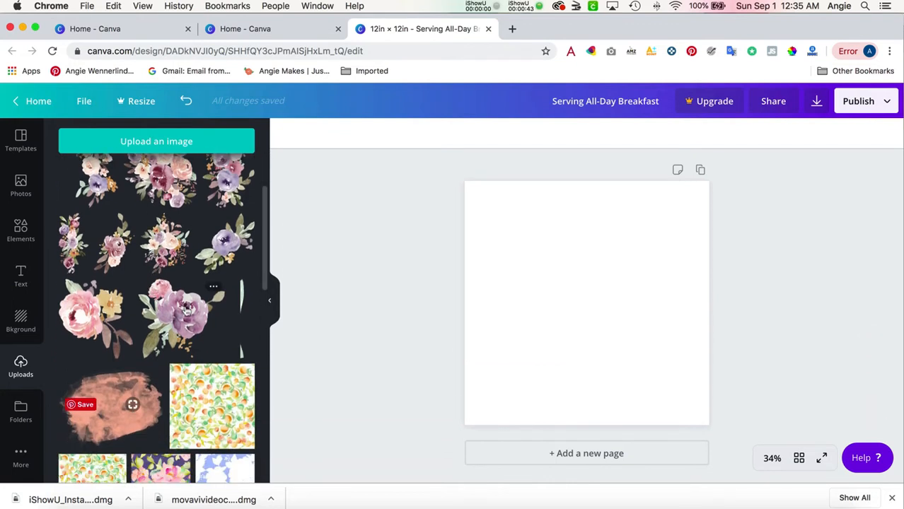
pyautogui.moveTo(193, 345)
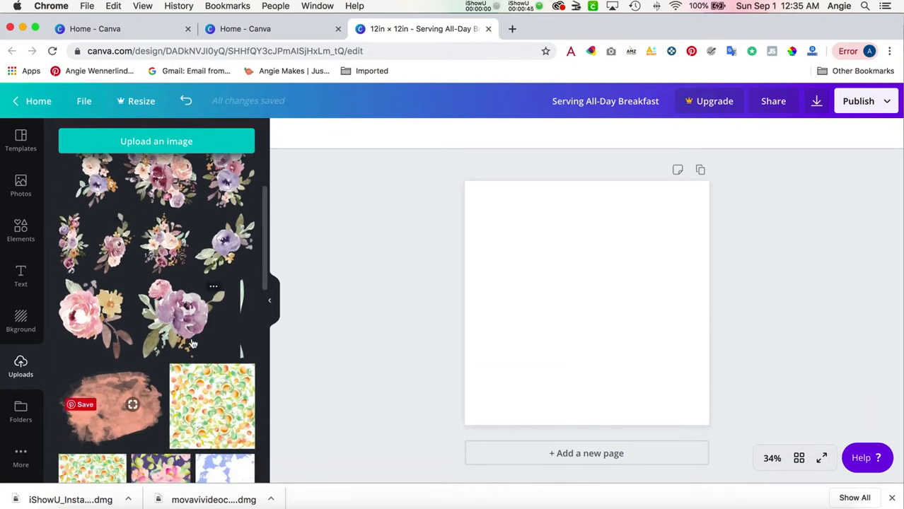
pyautogui.click(110, 405)
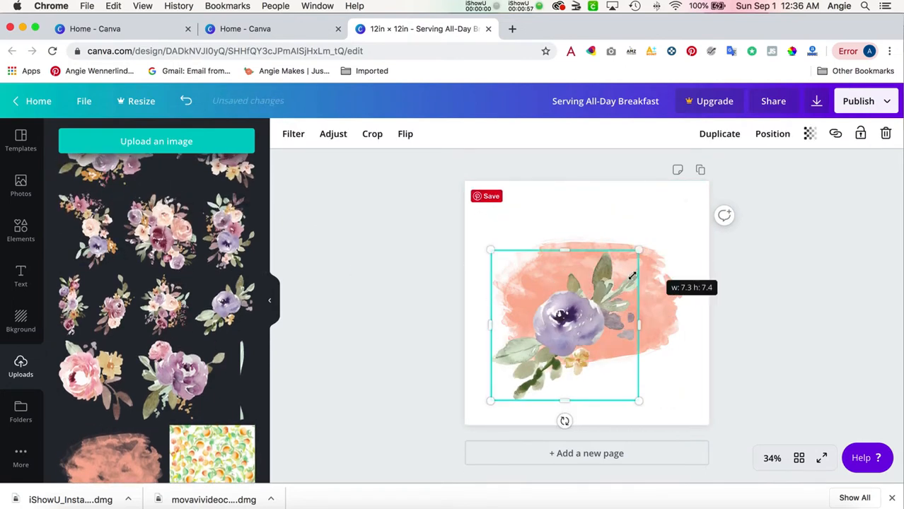
pyautogui.moveTo(564, 323); pyautogui.dragTo(680, 256)
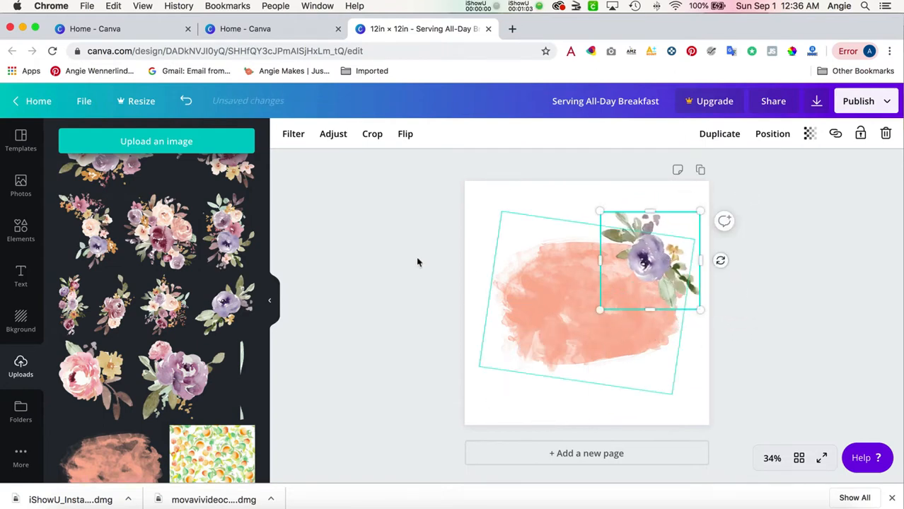
pyautogui.moveTo(649, 260); pyautogui.dragTo(642, 253)
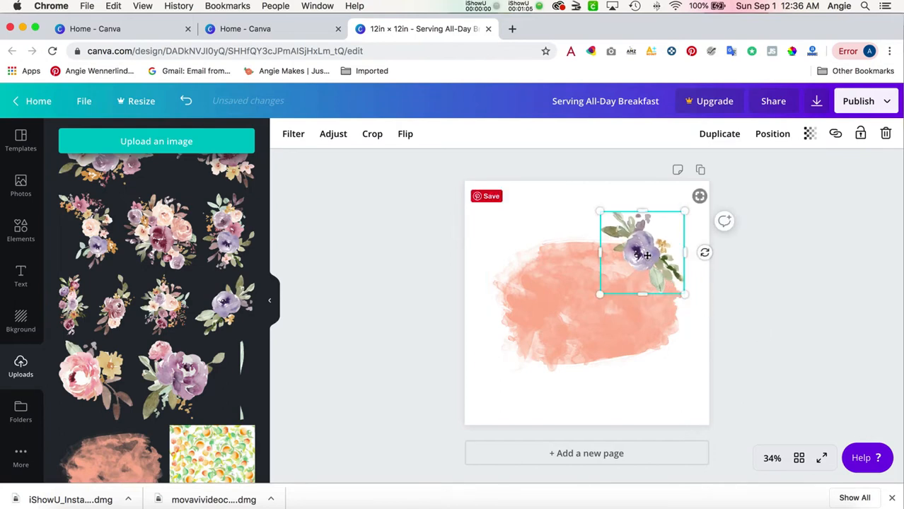
# - Place a second purple bouquet at the swash's lower left, tilted along its edge
pyautogui.moveTo(639, 252); pyautogui.dragTo(651, 262)
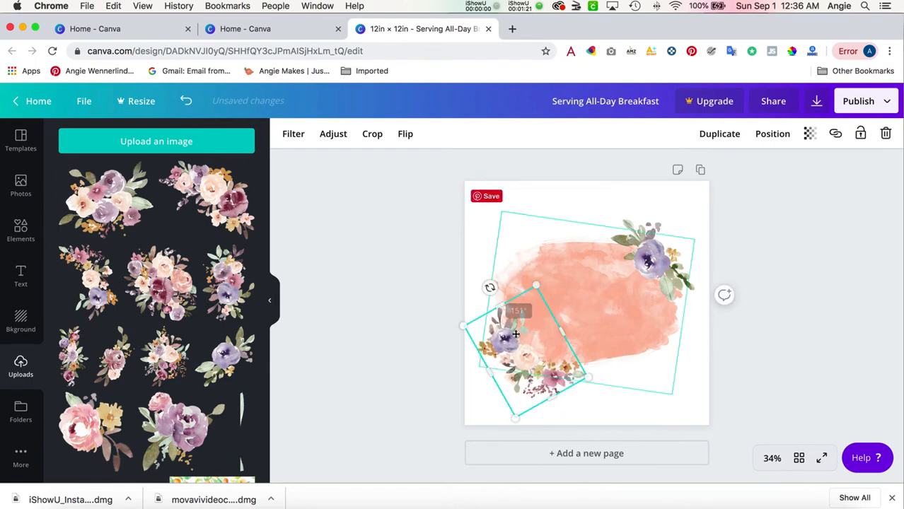
pyautogui.moveTo(515, 334); pyautogui.dragTo(636, 388)
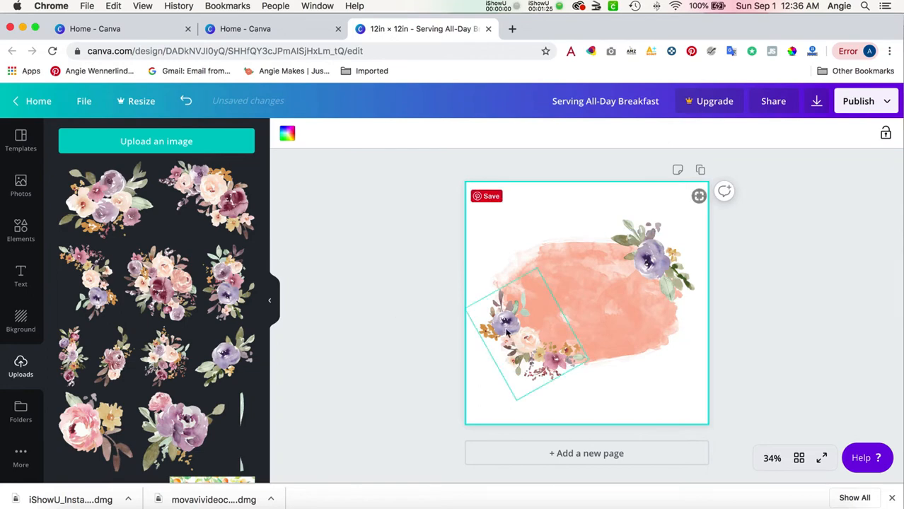
pyautogui.click(530, 326)
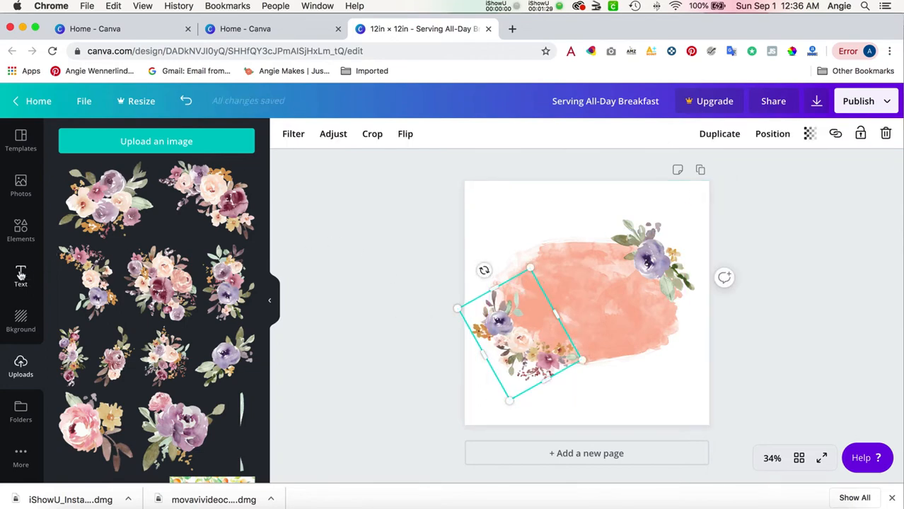
# - Add script heading text over the swash reading 'Shine Bright' on two lines
pyautogui.click(20, 275)
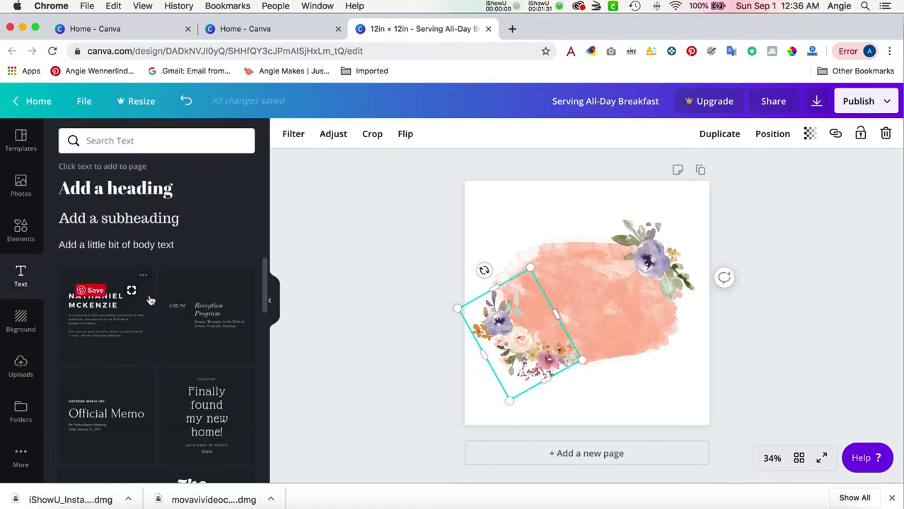
pyautogui.scroll(-3)
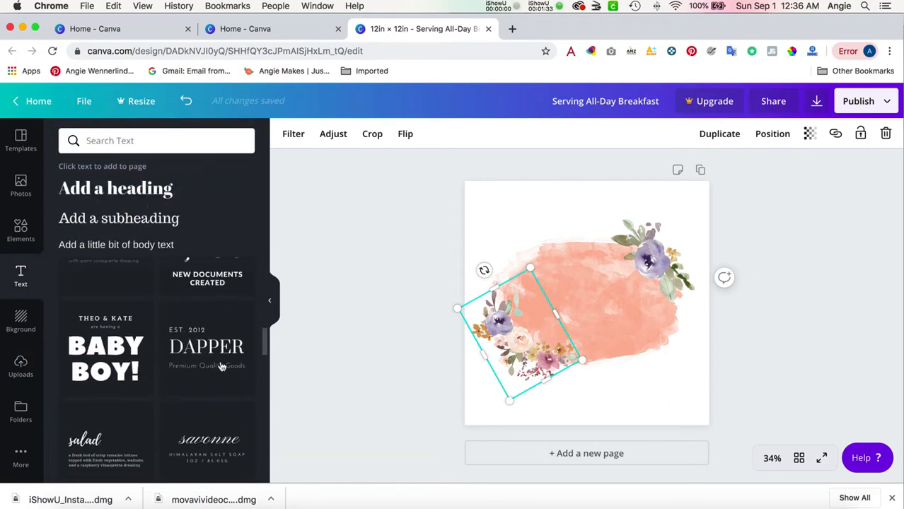
pyautogui.scroll(-3)
pyautogui.write('Shine')
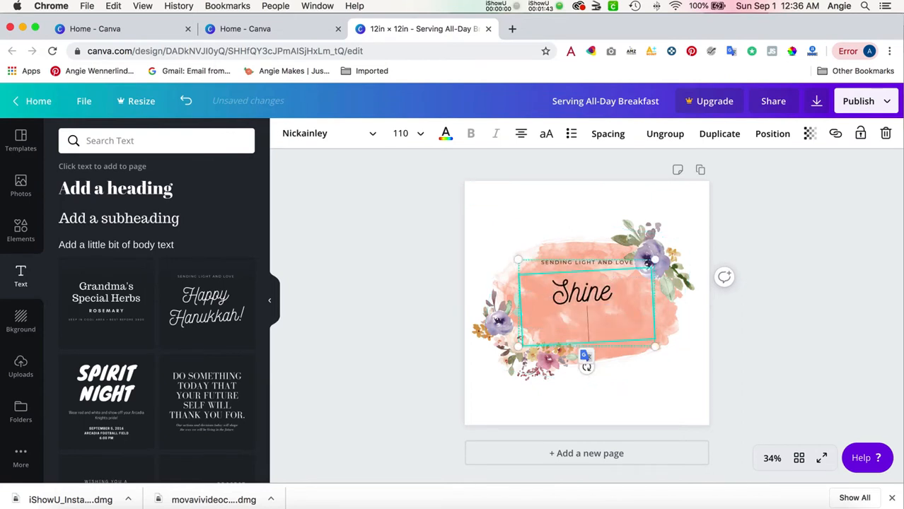
pyautogui.write('Bright')
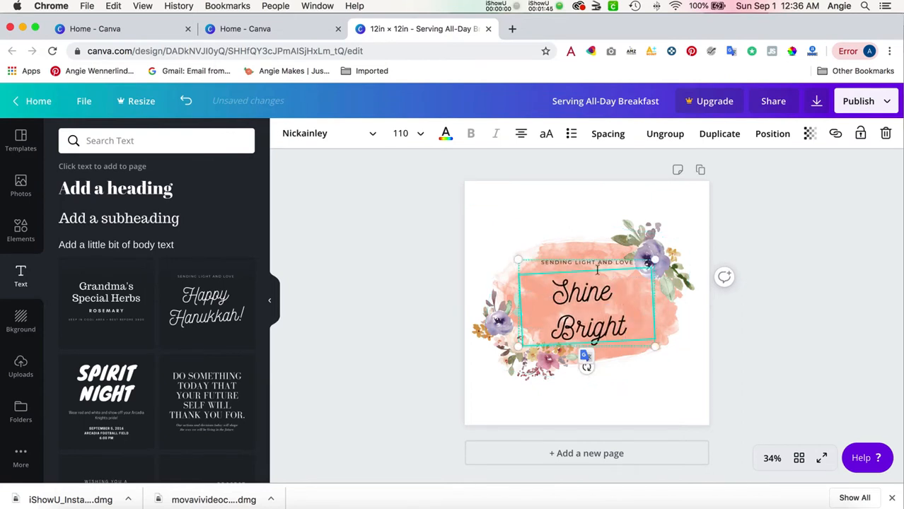
# - Delete the small tagline text above 'Shine'
pyautogui.click(585, 262)
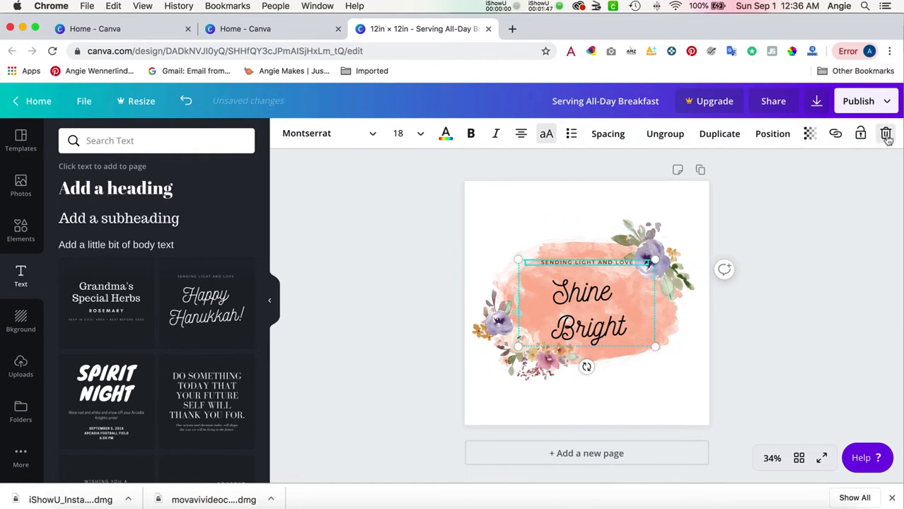
pyautogui.click(885, 133)
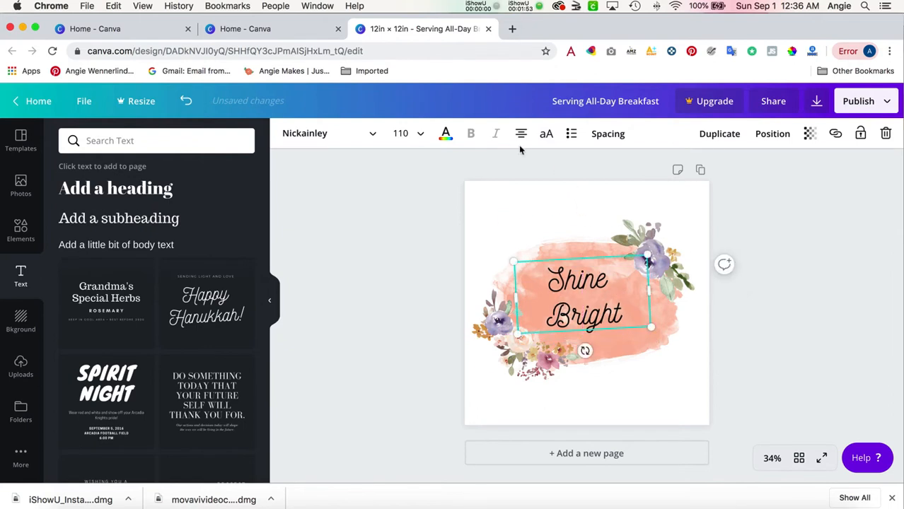
pyautogui.moveTo(572, 133)
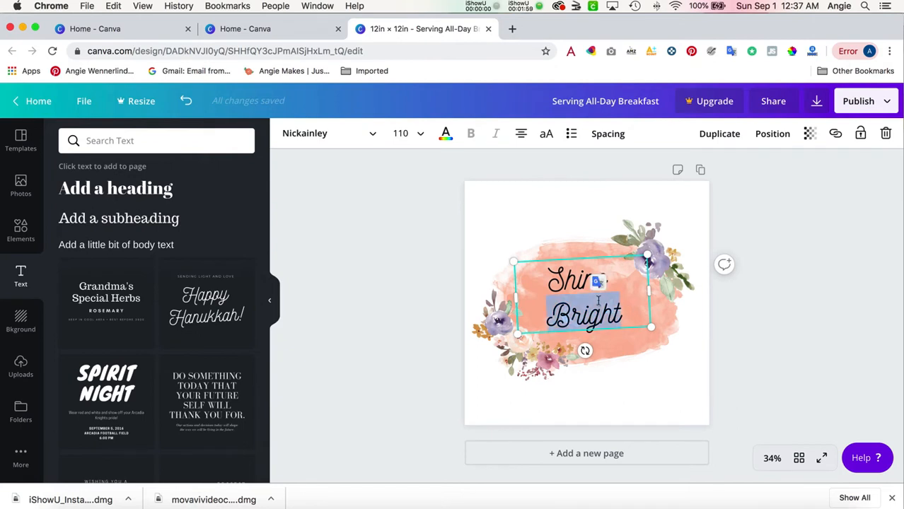
# - Tighten the line height between the 'Shine' and 'Bright' lines
pyautogui.click(608, 133)
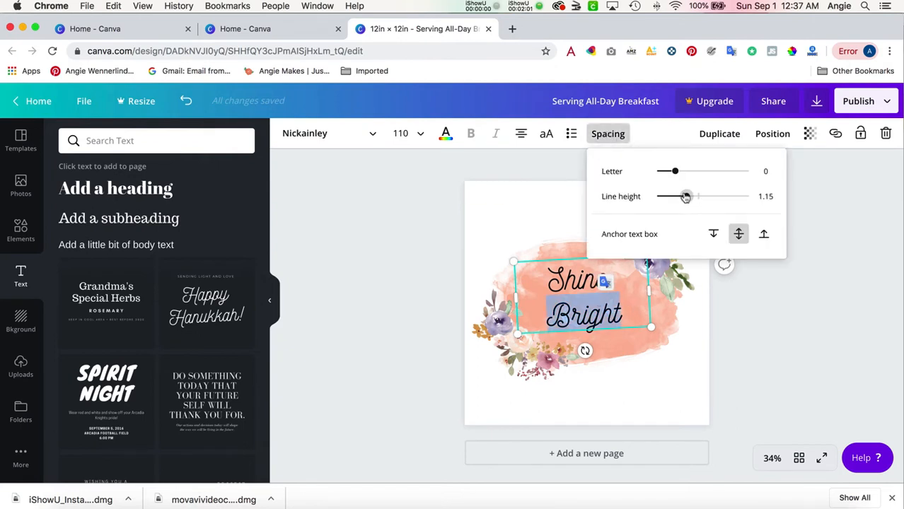
pyautogui.moveTo(686, 195); pyautogui.dragTo(670, 195)
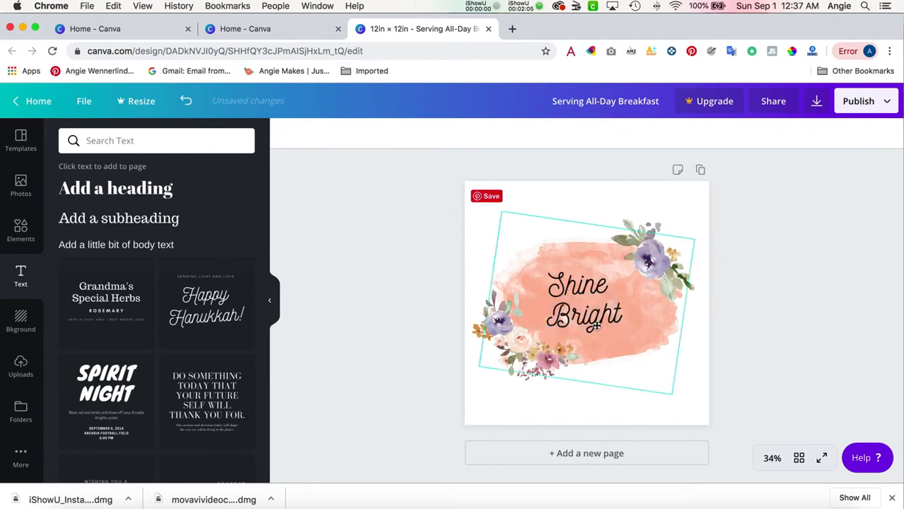
pyautogui.click(577, 300)
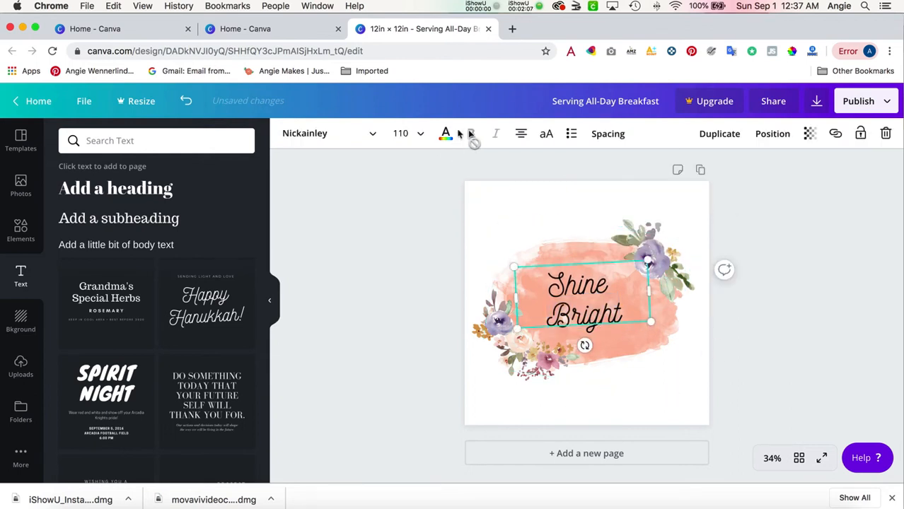
# - Centre the Shine Bright text on the swash between the two bouquets
pyautogui.click(444, 133)
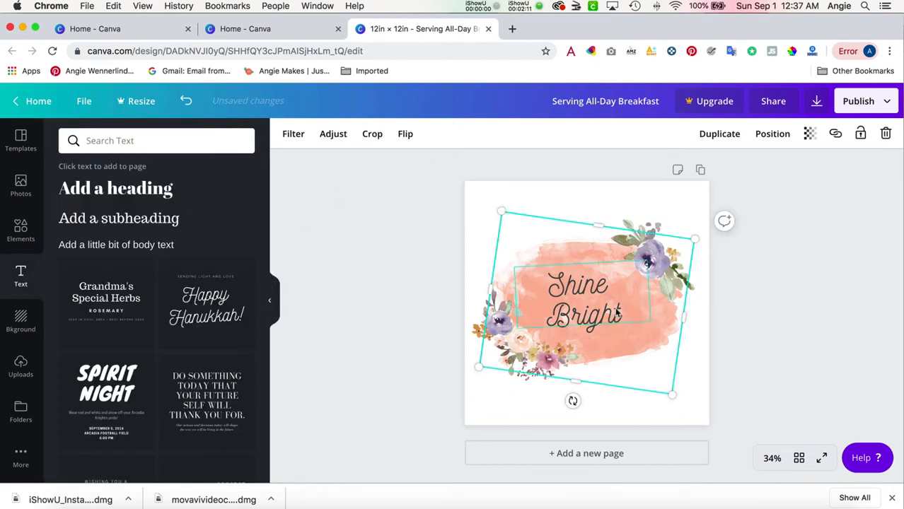
pyautogui.click(580, 304)
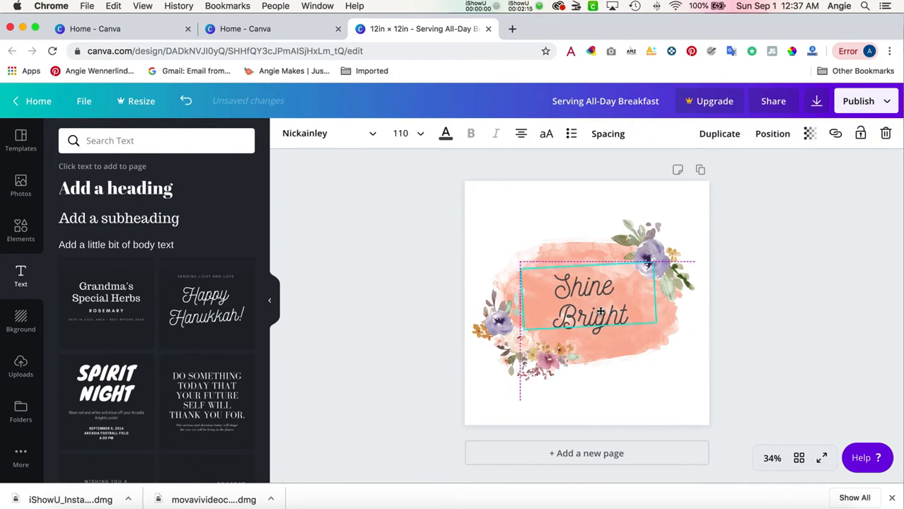
pyautogui.click(587, 299)
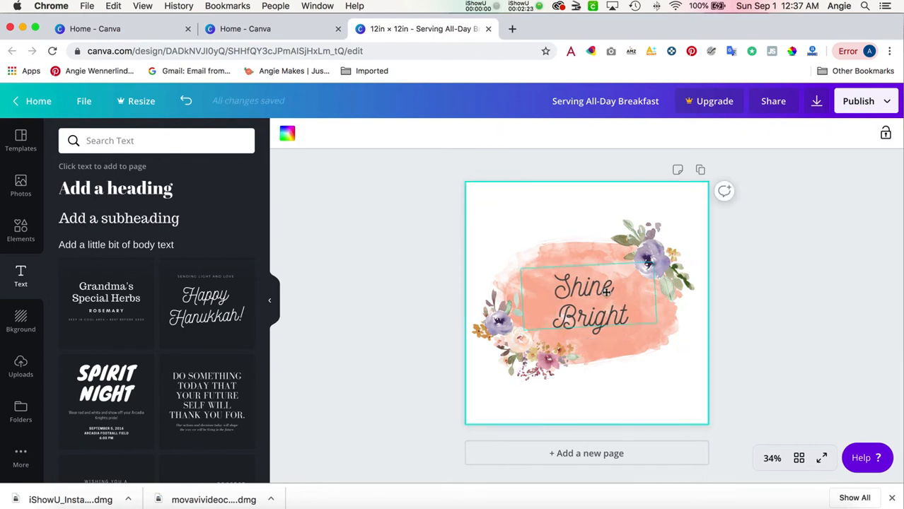
pyautogui.click(583, 299)
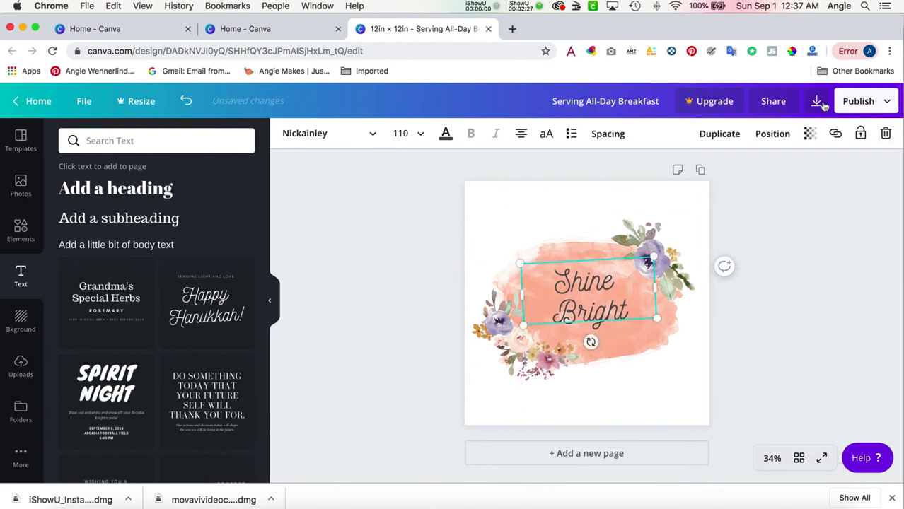
# - Download the design as a JPG instead of PNG
pyautogui.click(818, 101)
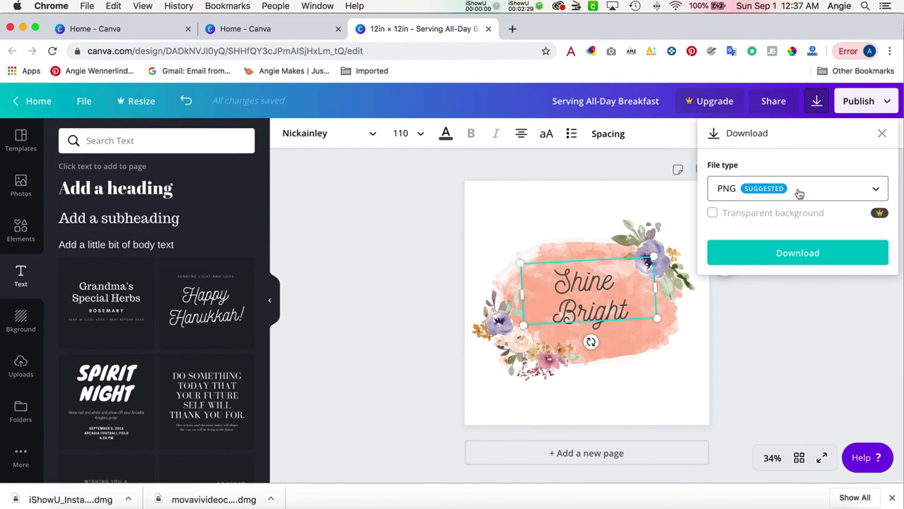
pyautogui.click(798, 188)
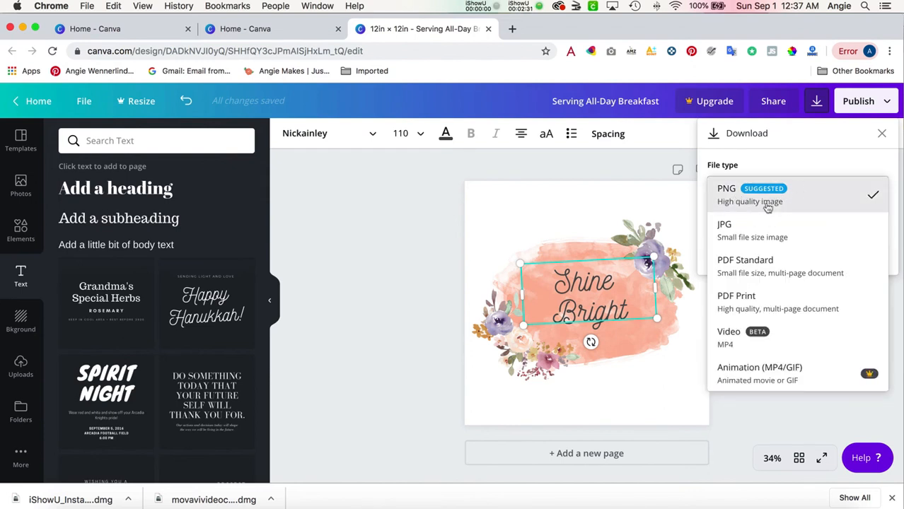
pyautogui.click(724, 229)
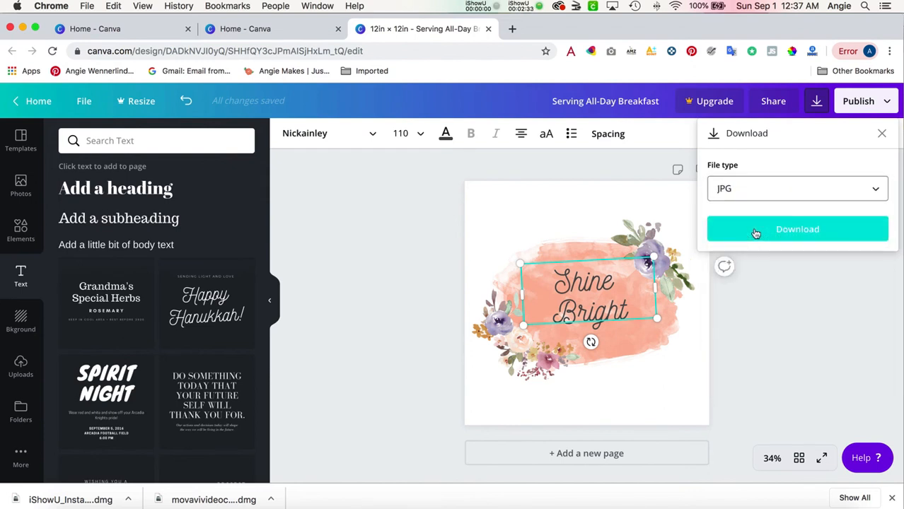
pyautogui.click(797, 229)
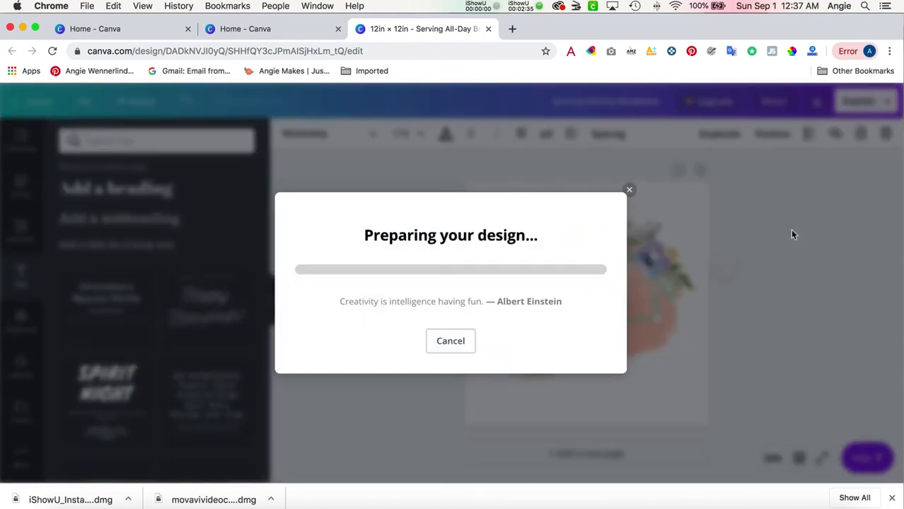
pyautogui.moveTo(568, 232)
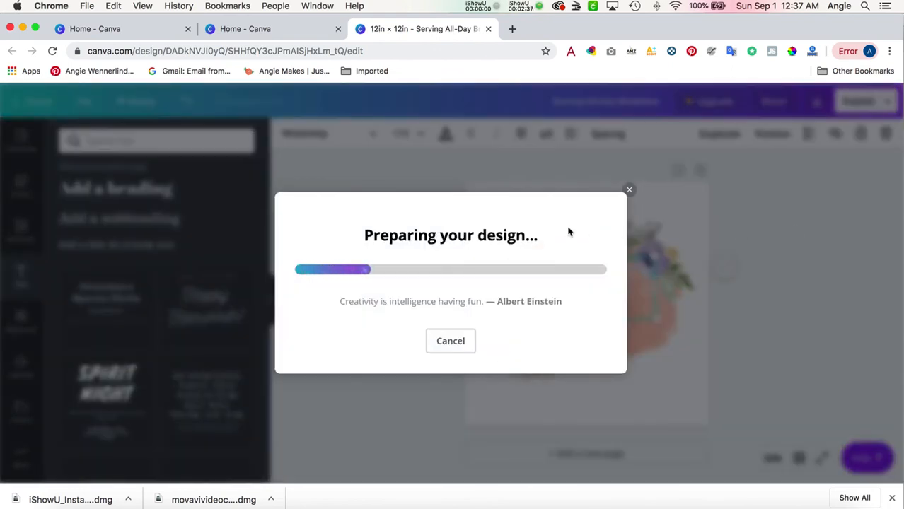